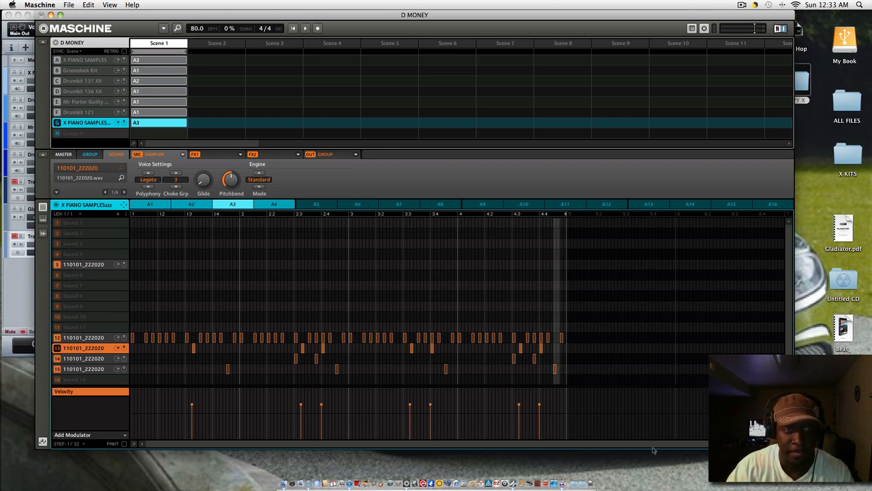
{"action": "mouse_move", "coordinate": [777, 313]}
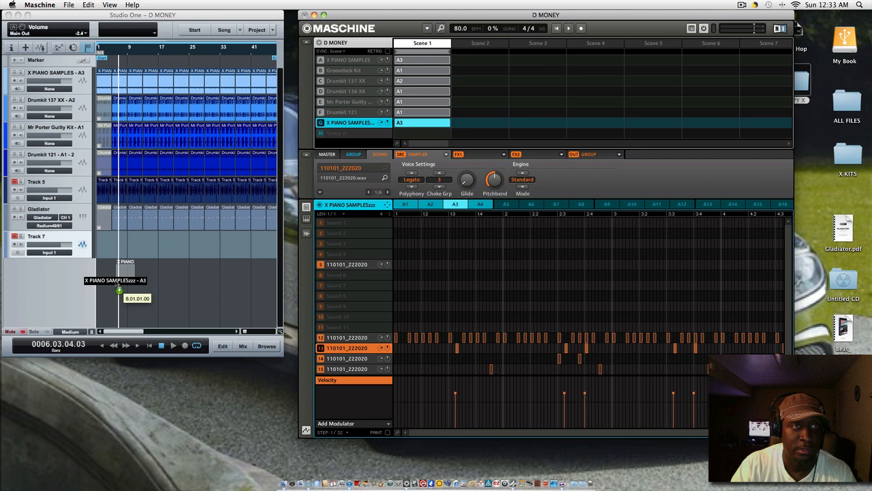
Drop the piano-samples pattern into the Studio One arrangement as a new audio track below the existing tracks
{"action": "left_click_drag", "start_coordinate": [120, 289], "coordinate": [101, 286]}
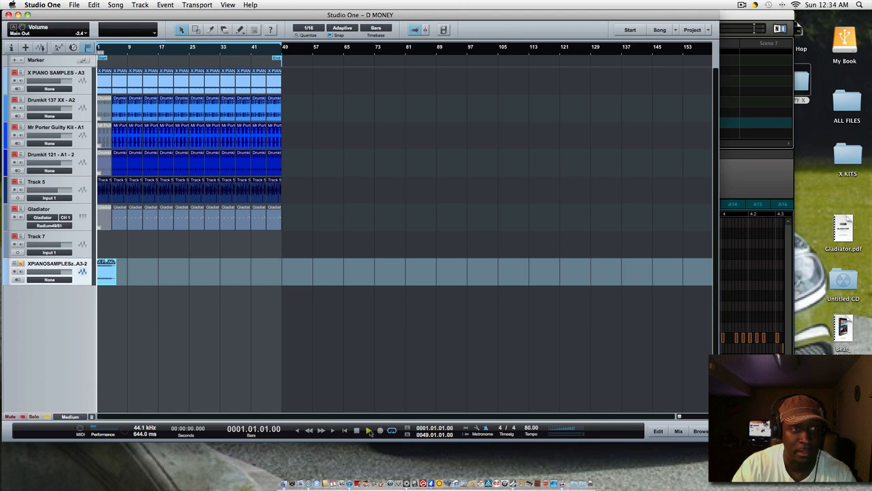
Play the song from the beginning with the new piano-samples clip, then stop playback
{"action": "left_click", "coordinate": [368, 431]}
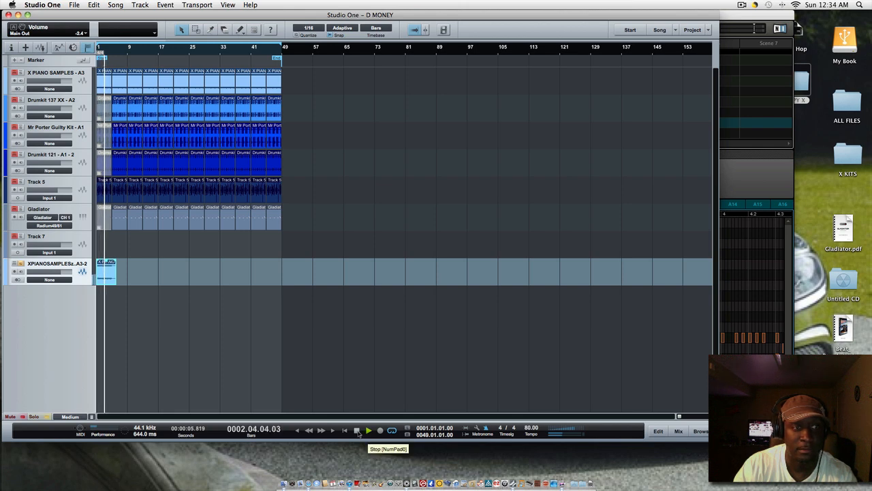
{"action": "left_click", "coordinate": [357, 430]}
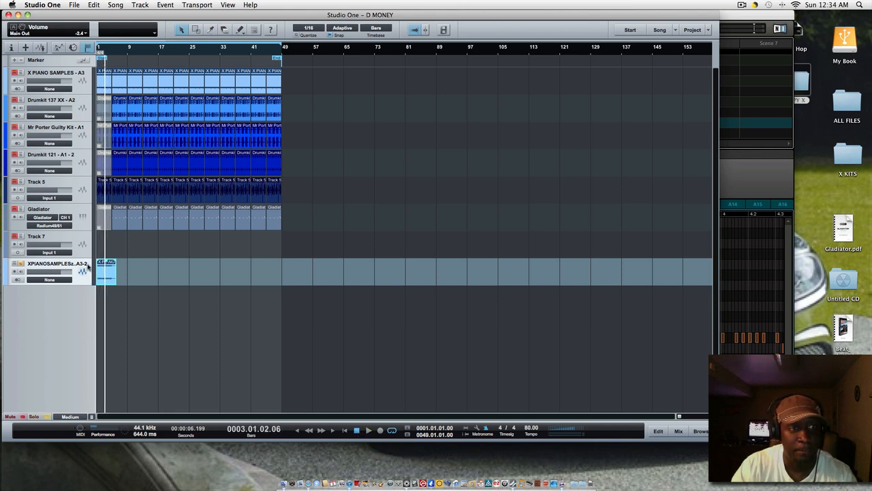